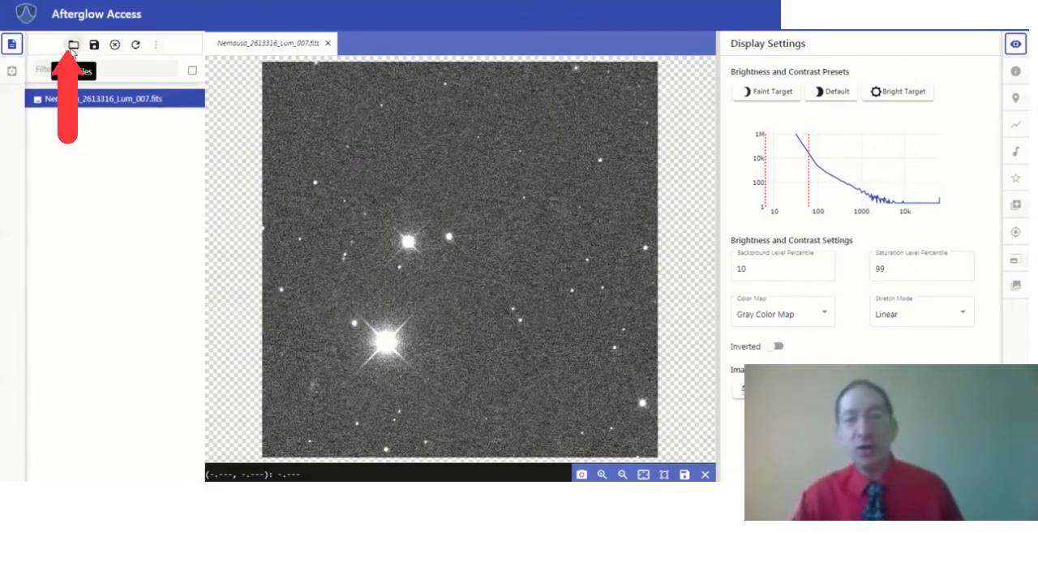
Step: Browse into the Skynet Robotic Telescope Network folder in the Open File dialog
click(73, 45)
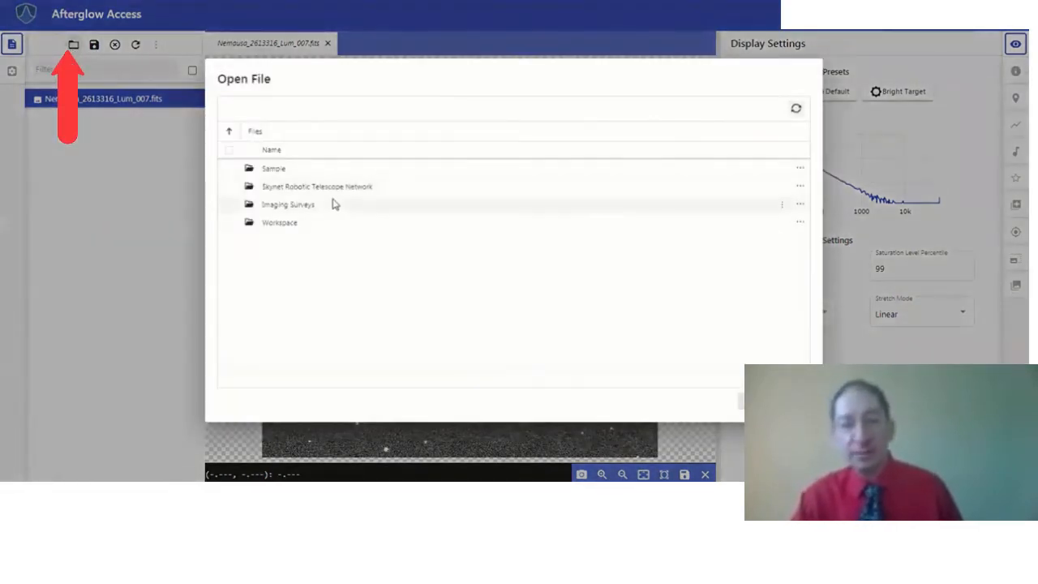
click(318, 185)
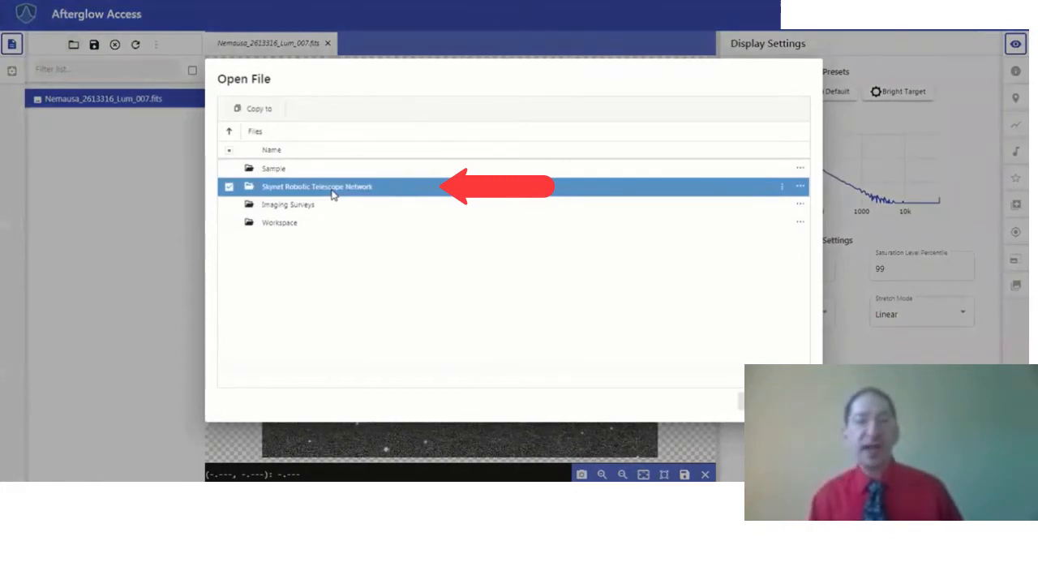
double_click(318, 186)
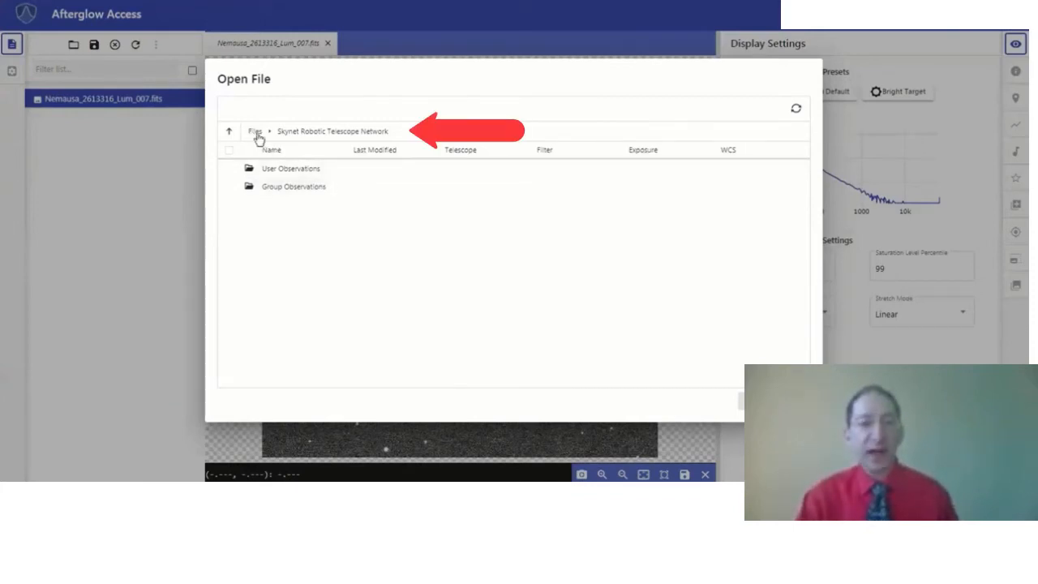
Step: Navigate from the top level into Sample > Astro 101 Lab > Lab 4 - Parallax
click(254, 129)
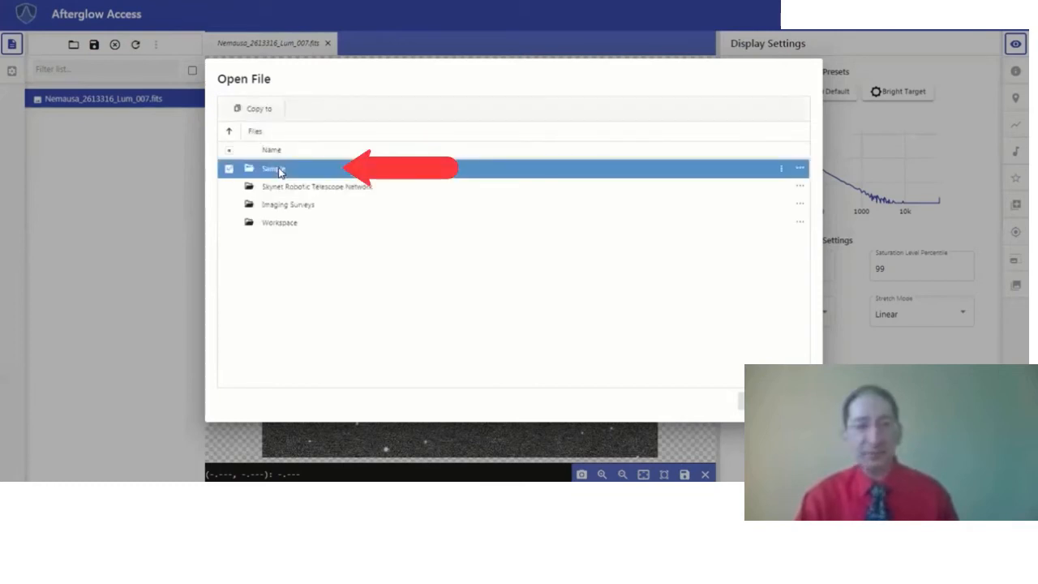
double_click(272, 167)
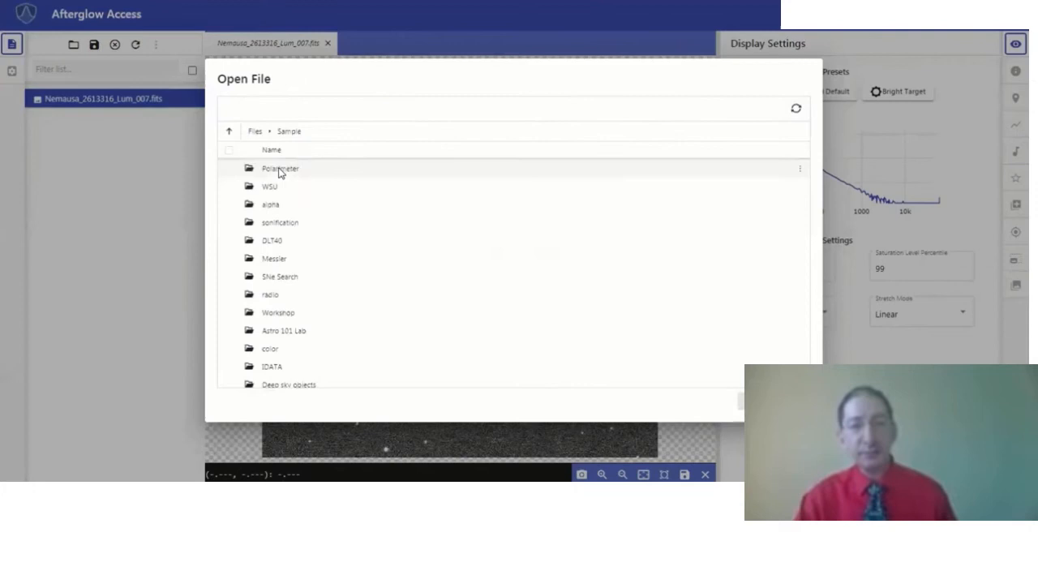
click(282, 331)
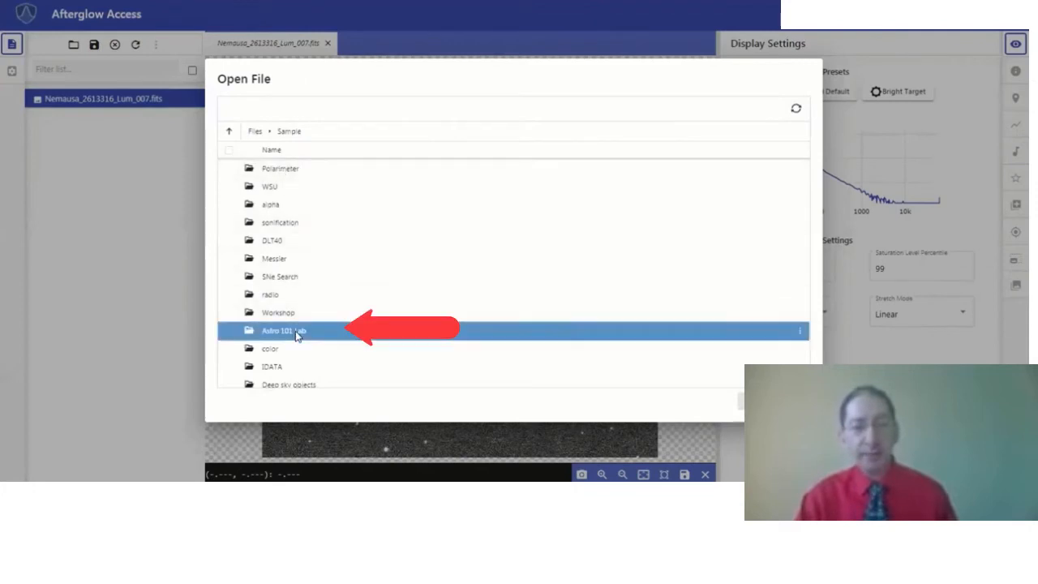
double_click(284, 331)
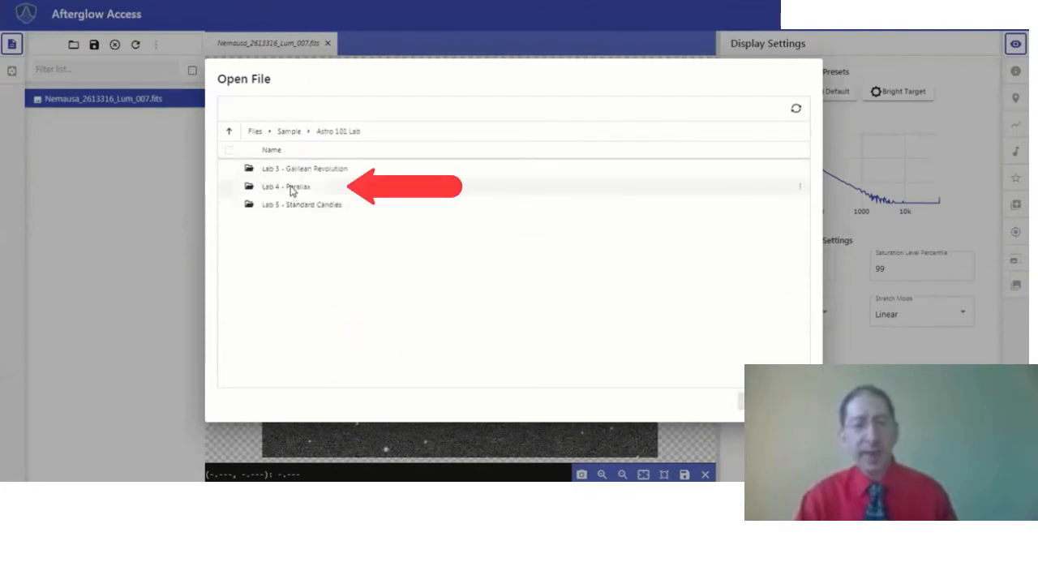
double_click(284, 186)
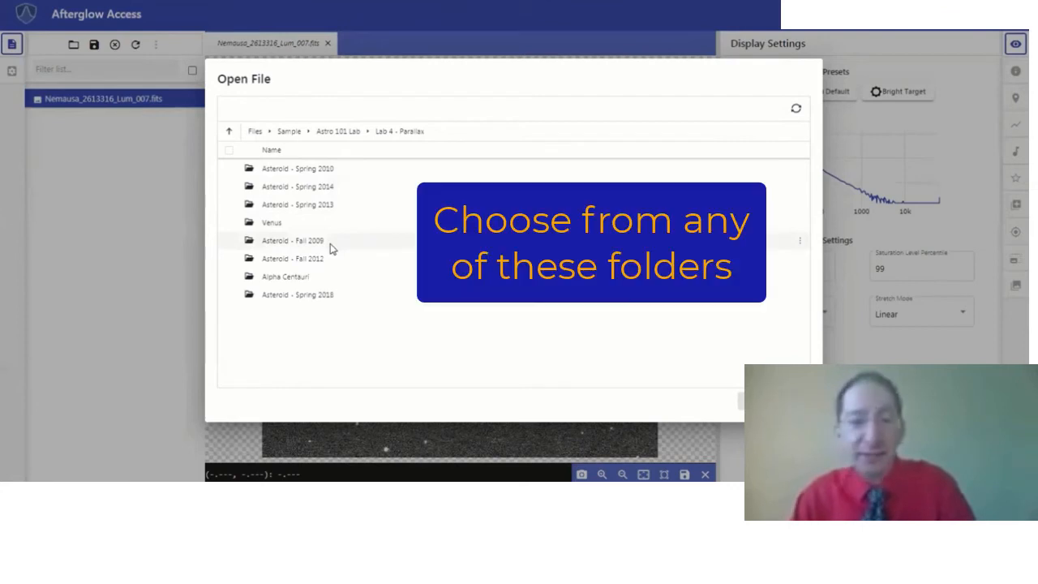
mouse_move(344, 304)
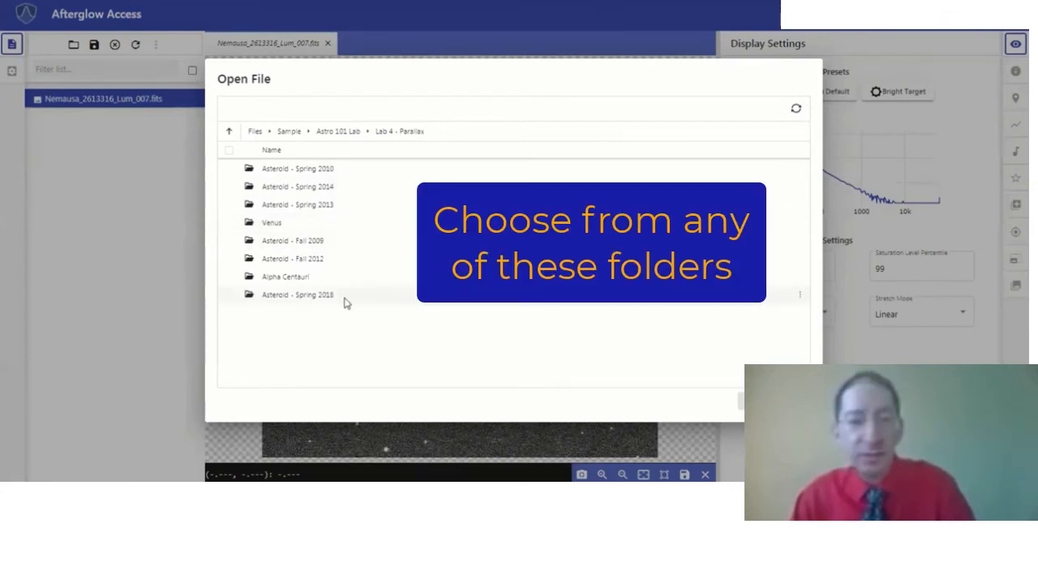
Step: Continue into Asteroid - Spring 2018 > parallax and load the Nemausa asteroid image
double_click(299, 295)
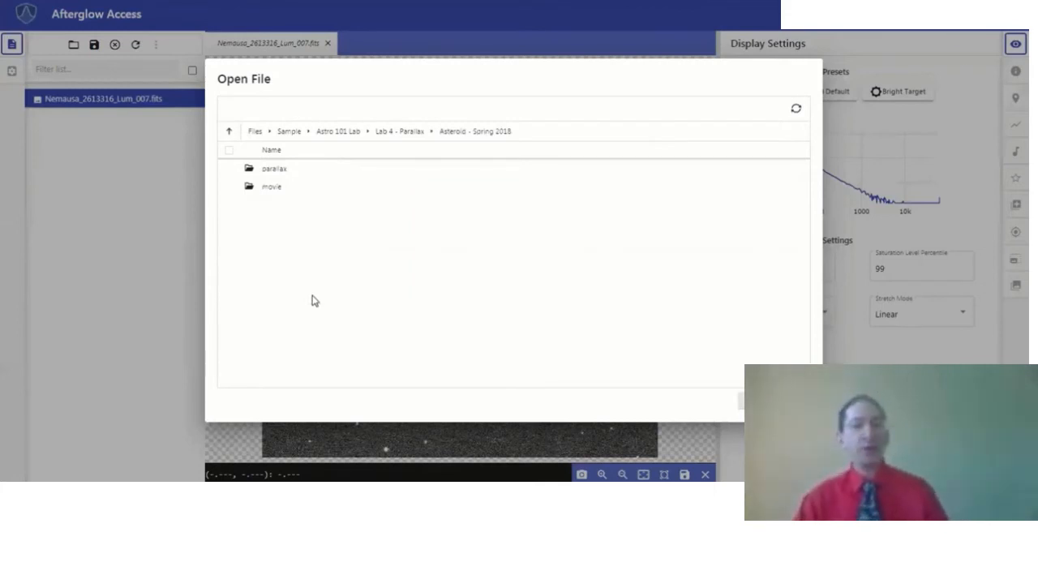
mouse_move(292, 186)
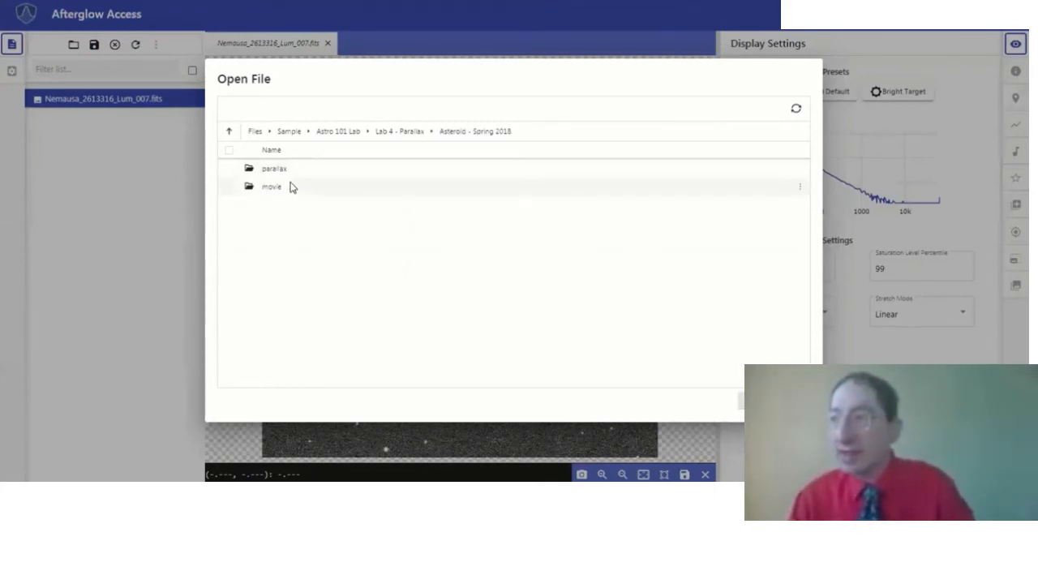
click(274, 169)
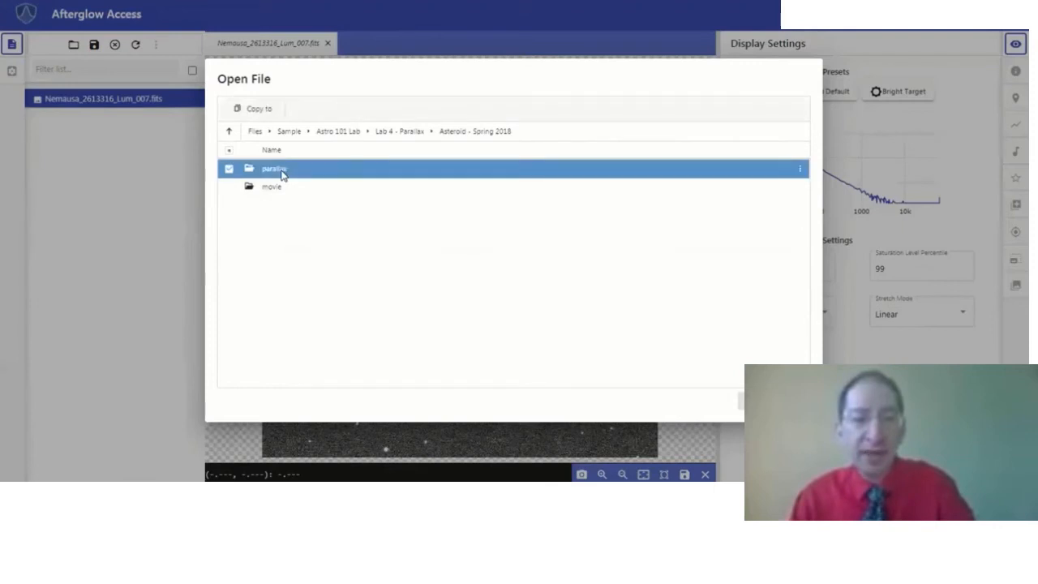
double_click(273, 167)
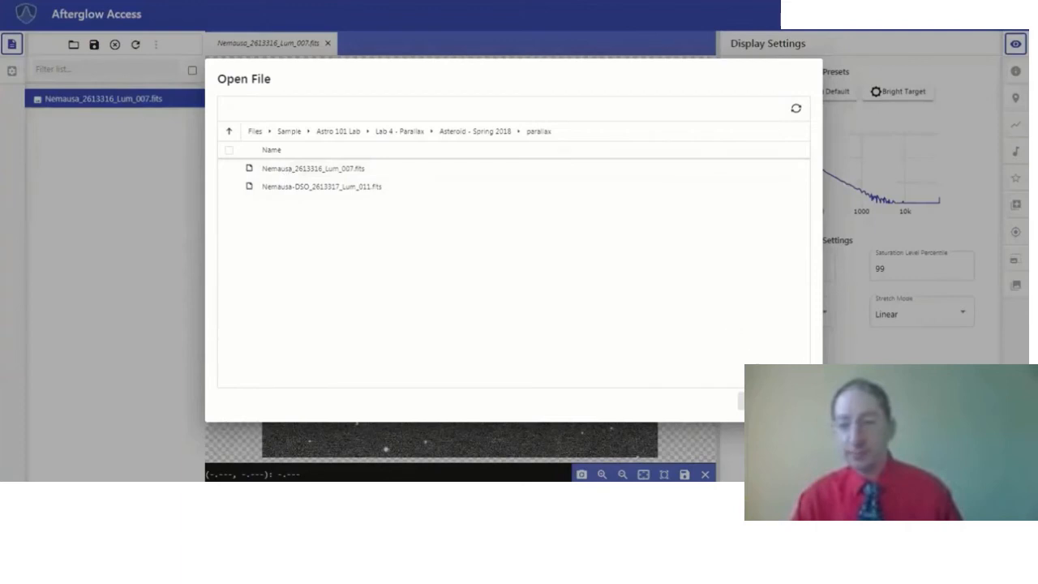
double_click(321, 167)
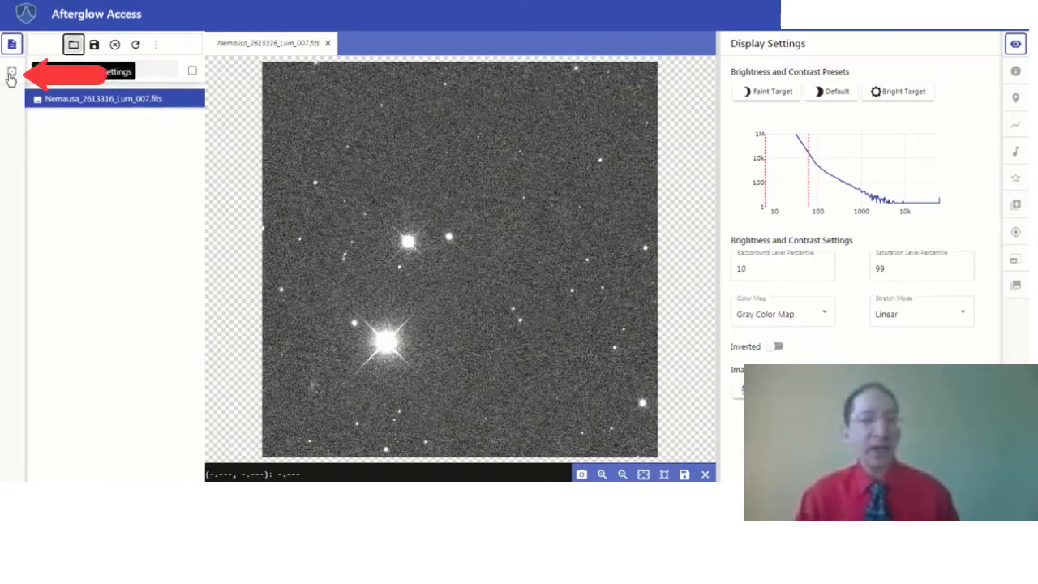
Step: Import a DSS archival image of the Nemausa field from Global Settings into a new tab
click(12, 71)
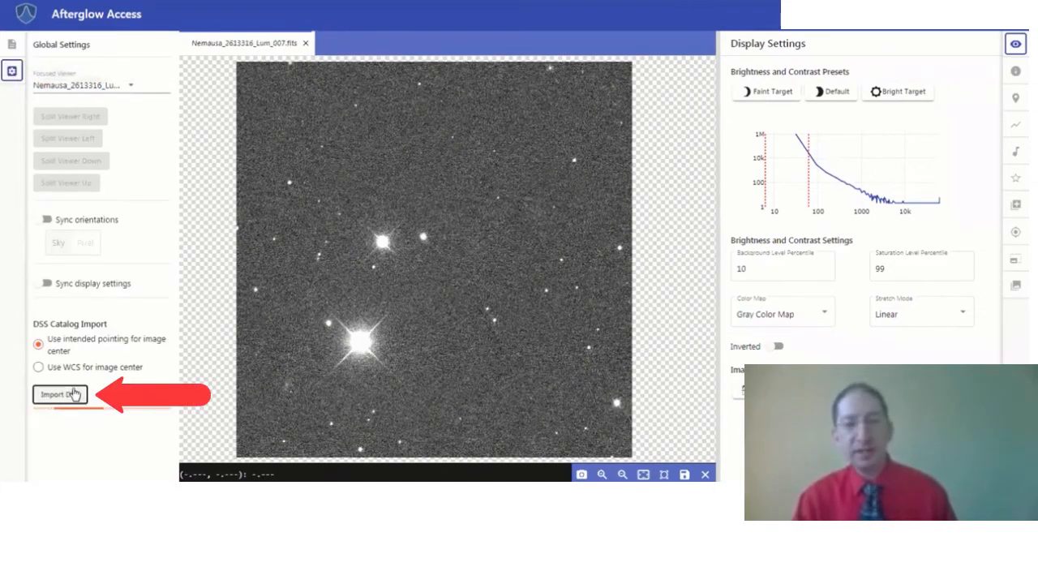
click(60, 394)
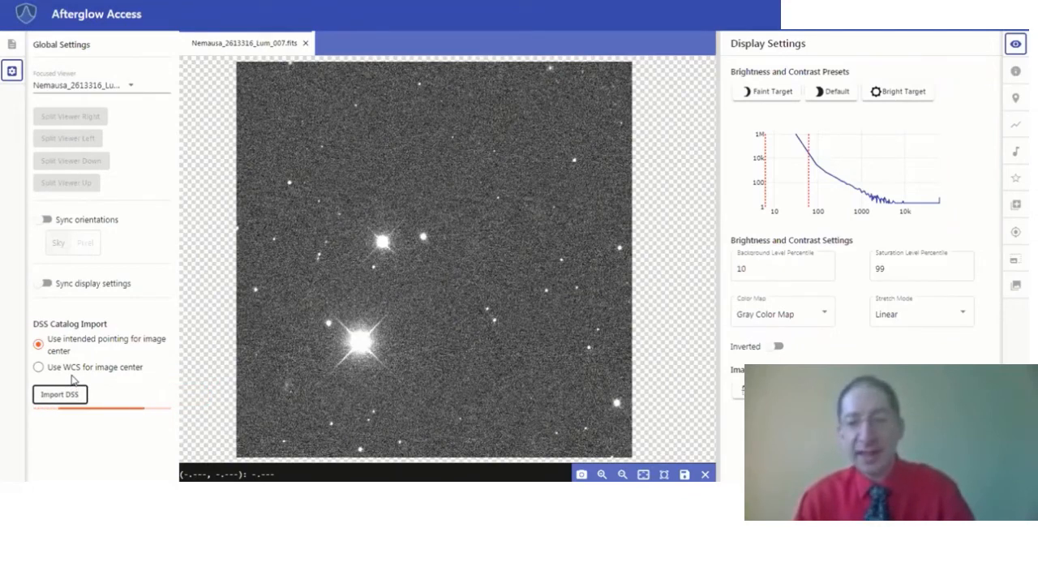
click(58, 394)
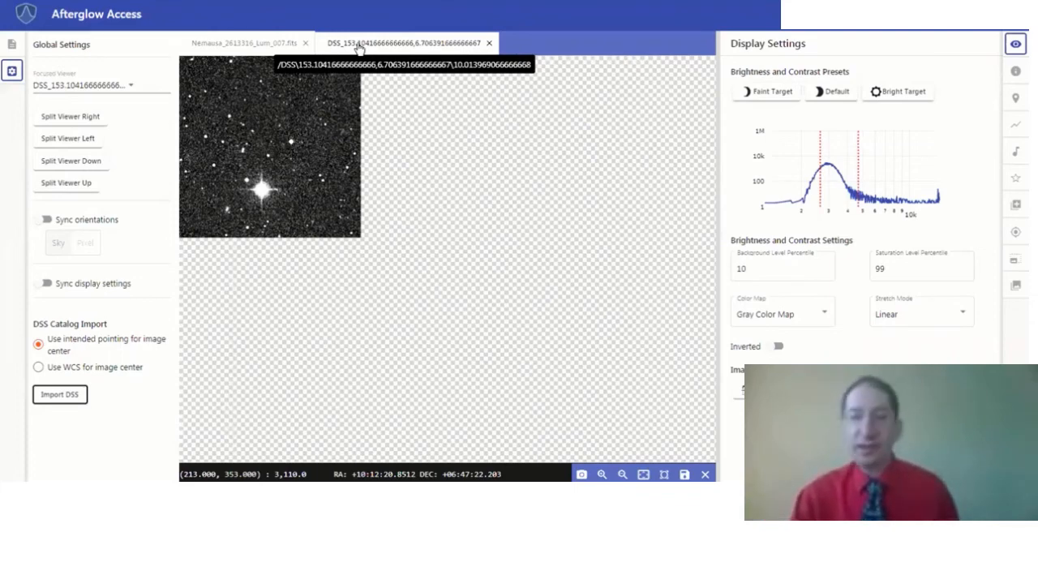
right_click(406, 42)
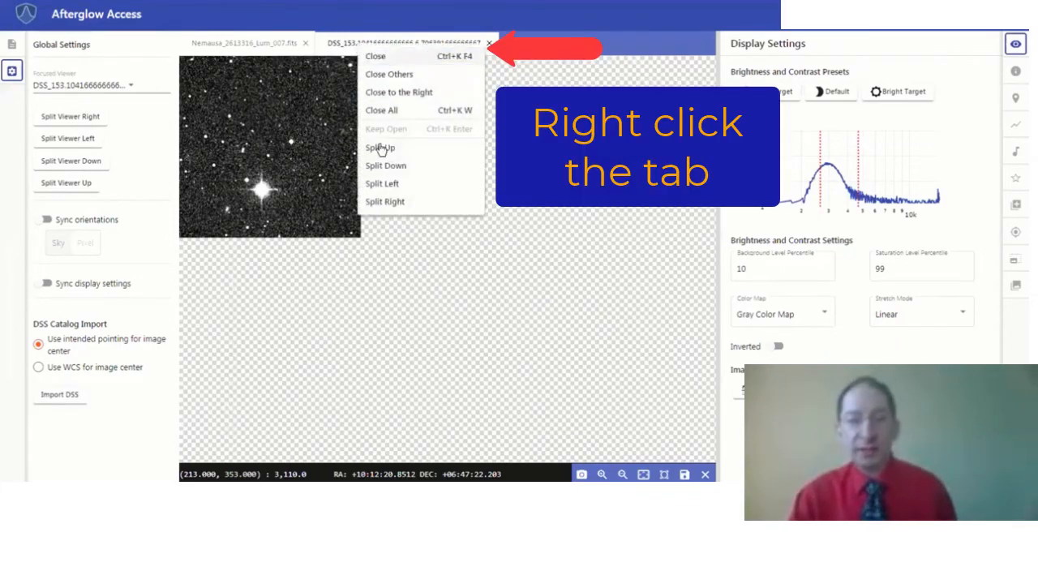
Step: Split the DSS image into an upper viewer and sync orientations by Sky coordinates
click(380, 148)
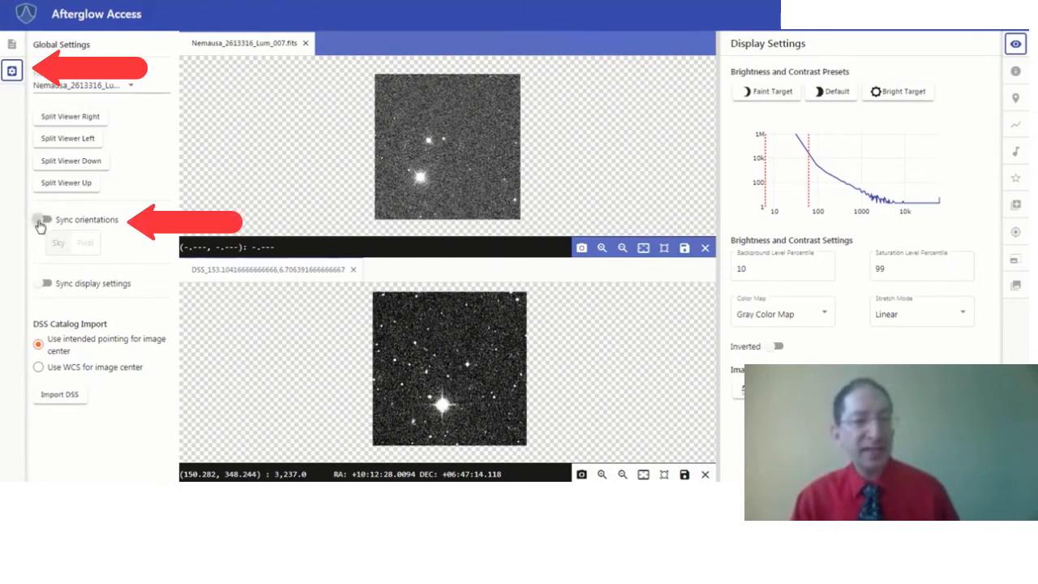
click(43, 221)
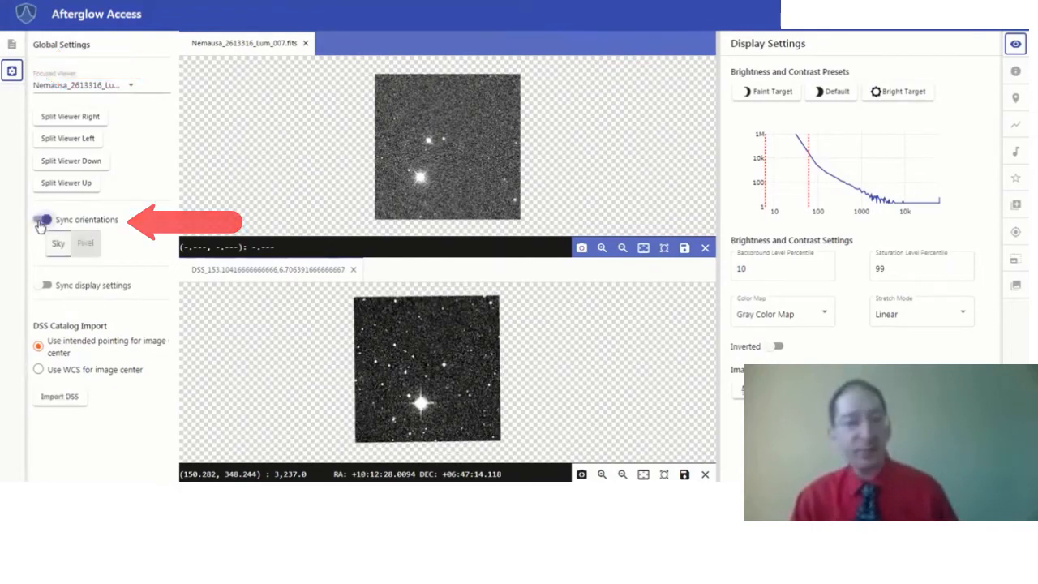
click(44, 219)
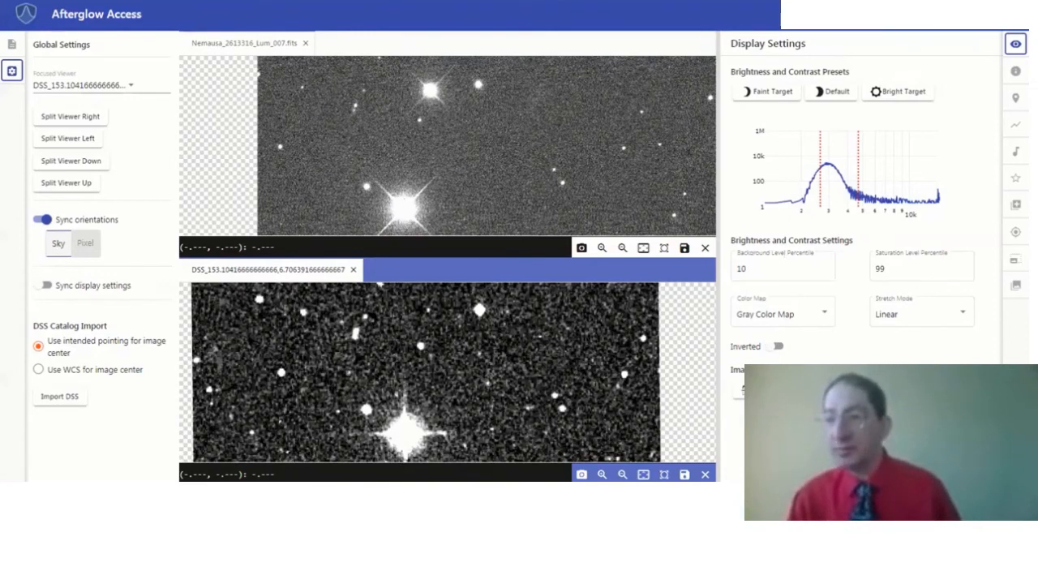
Step: Enable Centroid clicks in Custom Markers and mark the first common stars in both images
click(1015, 98)
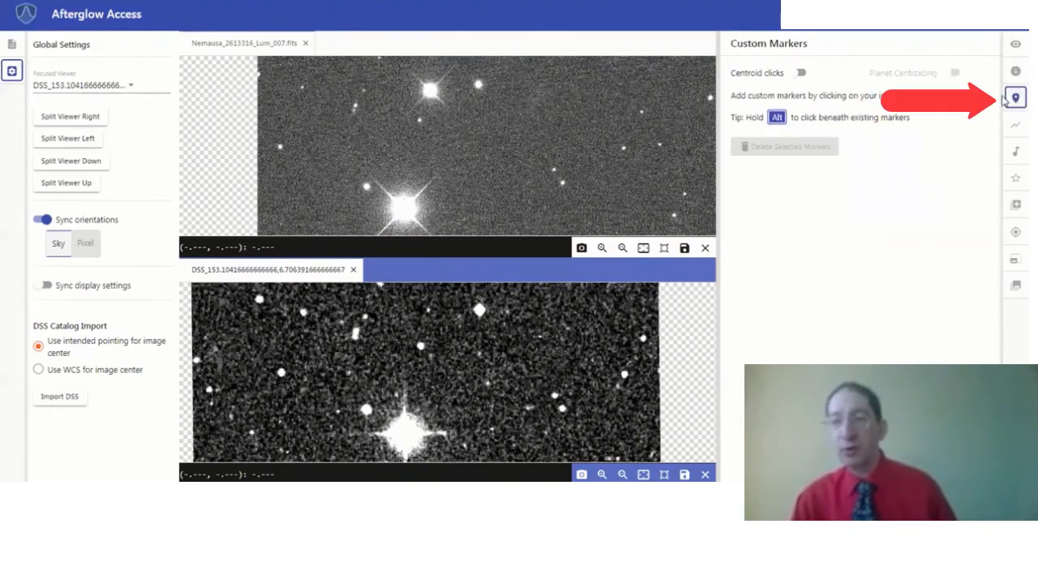
click(799, 73)
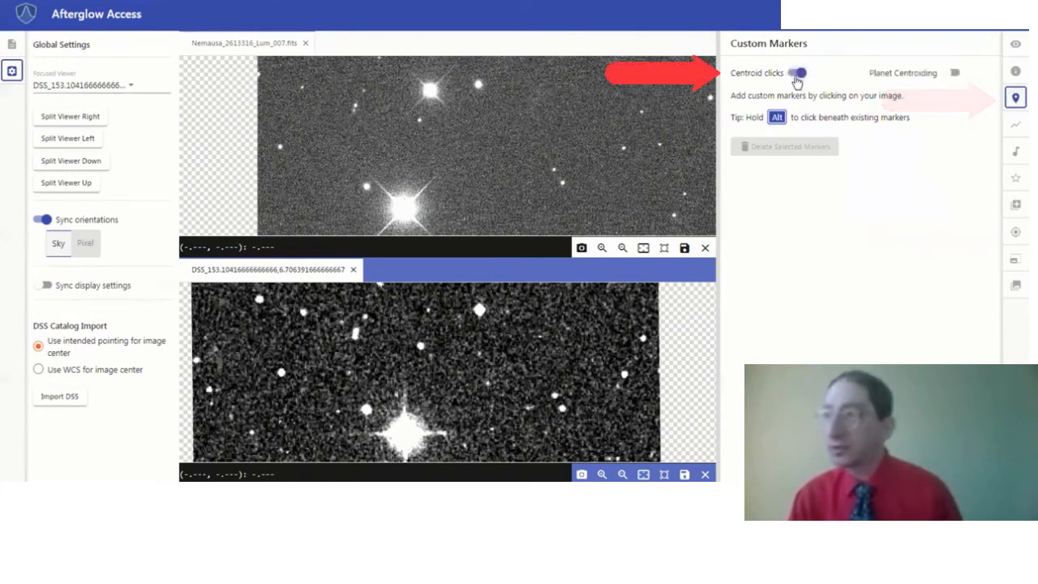
click(798, 73)
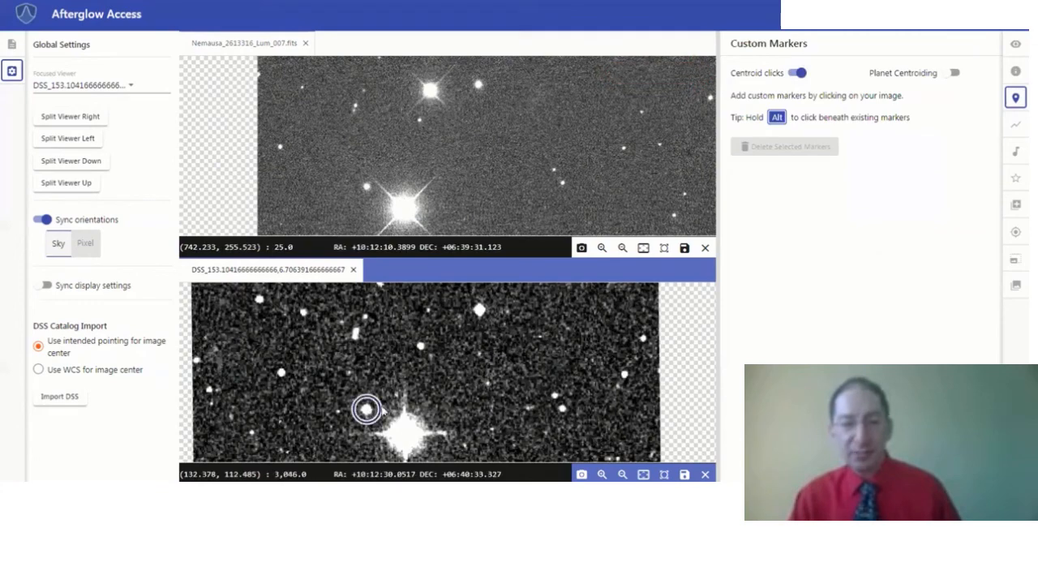
click(420, 346)
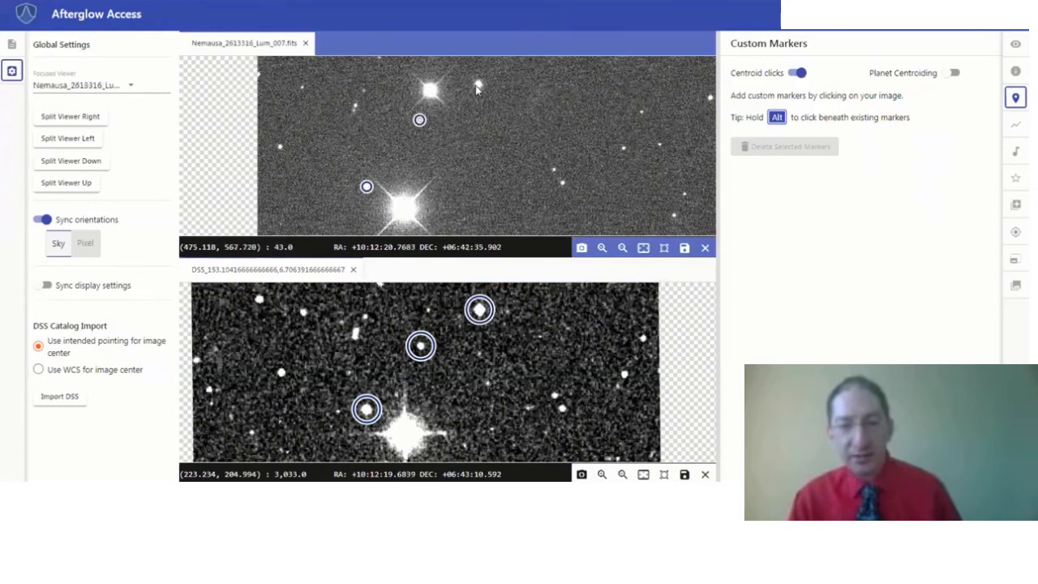
click(477, 85)
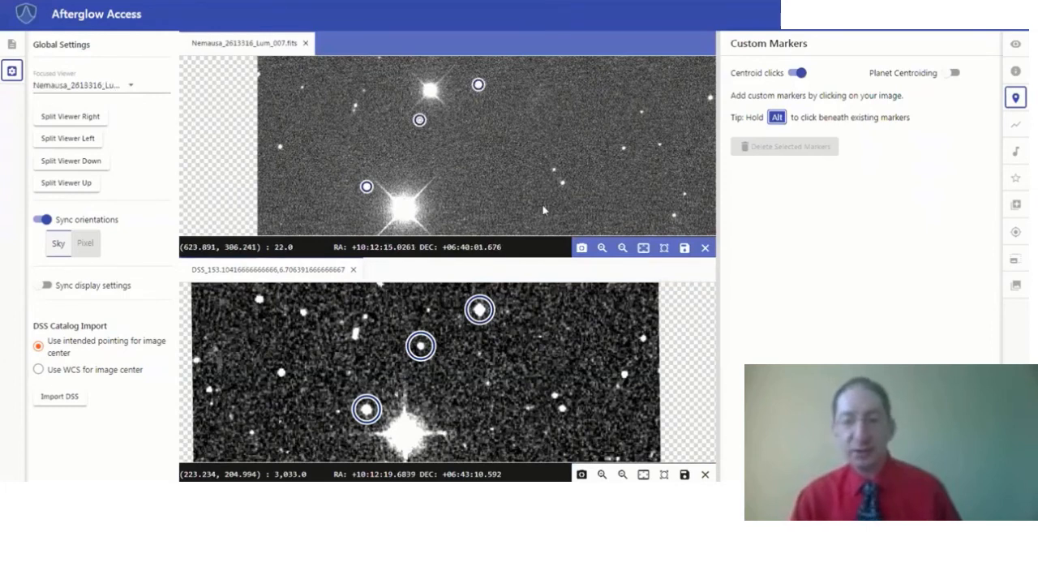
Step: Mark the remaining matching stars, including the bright star, in the DSS and asteroid images
click(560, 409)
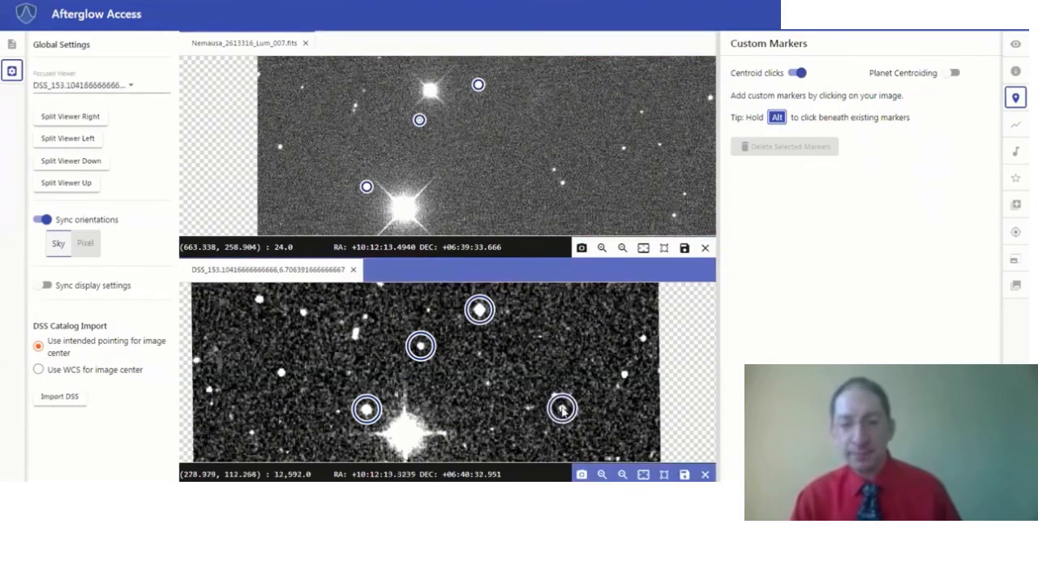
click(623, 373)
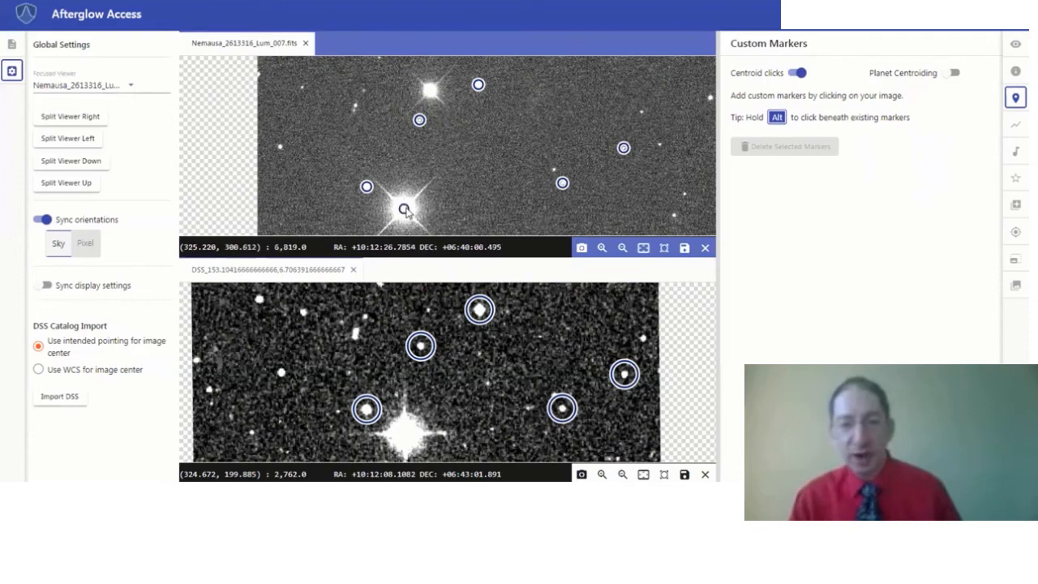
click(402, 438)
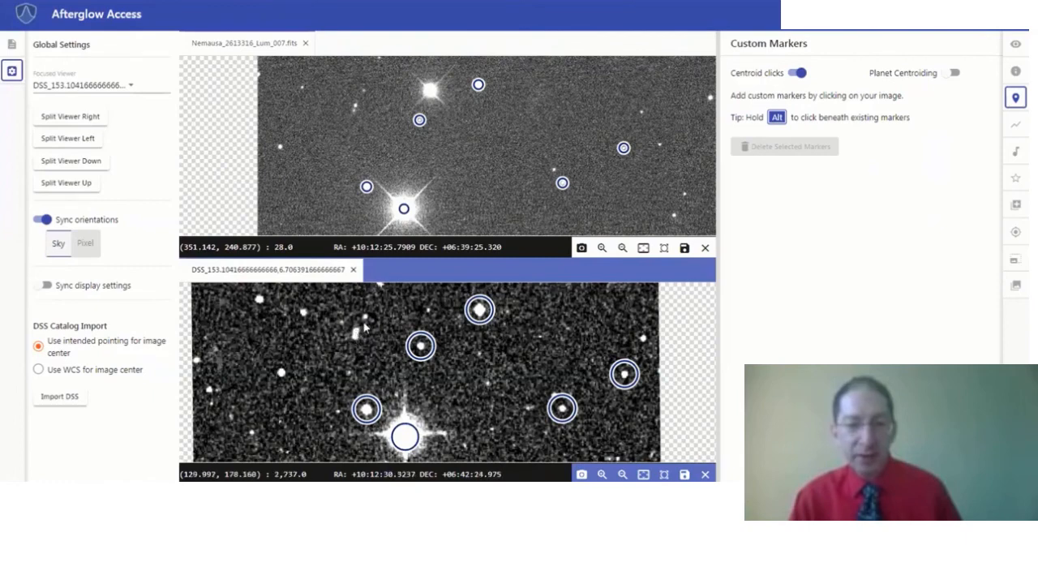
click(367, 316)
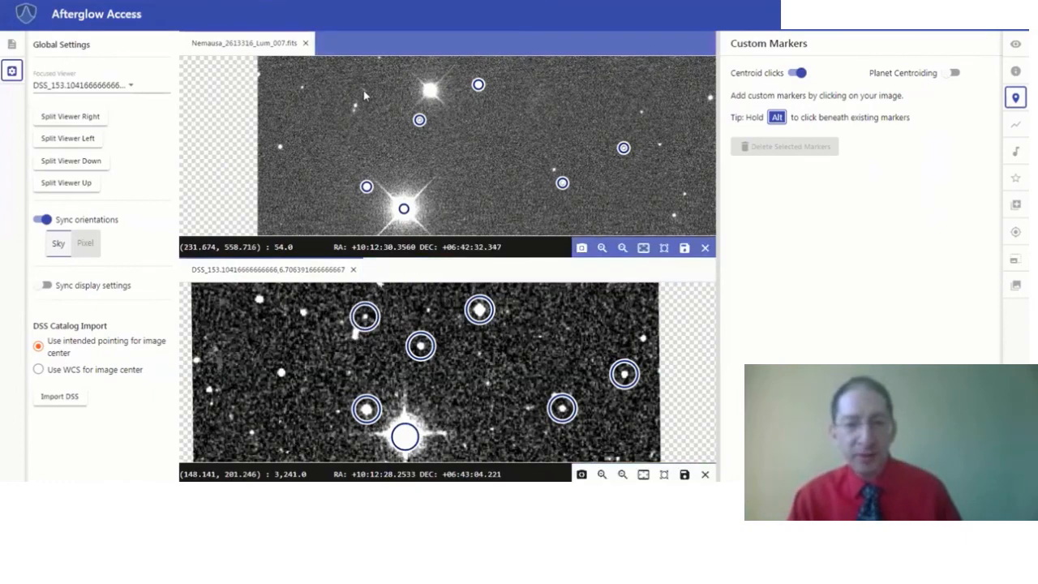
click(364, 89)
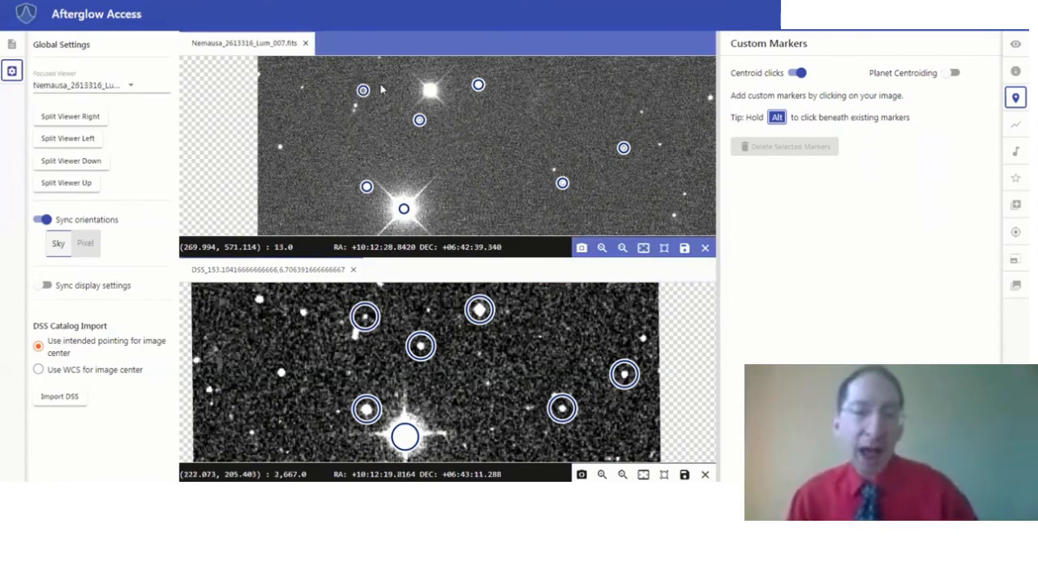
mouse_move(435, 94)
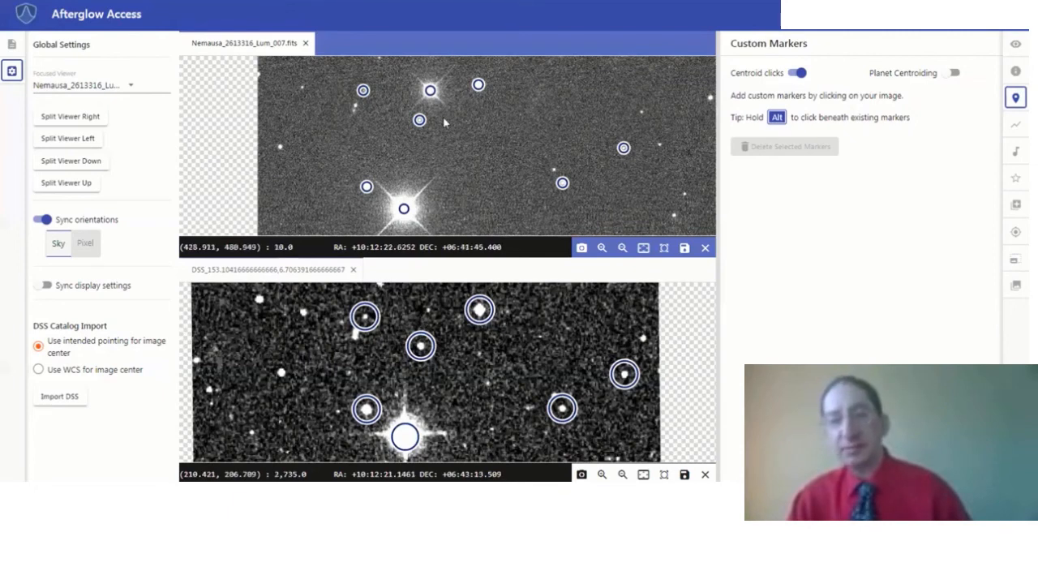
Step: Label the asteroid's marker in the upper image 'Asteroid'
click(430, 89)
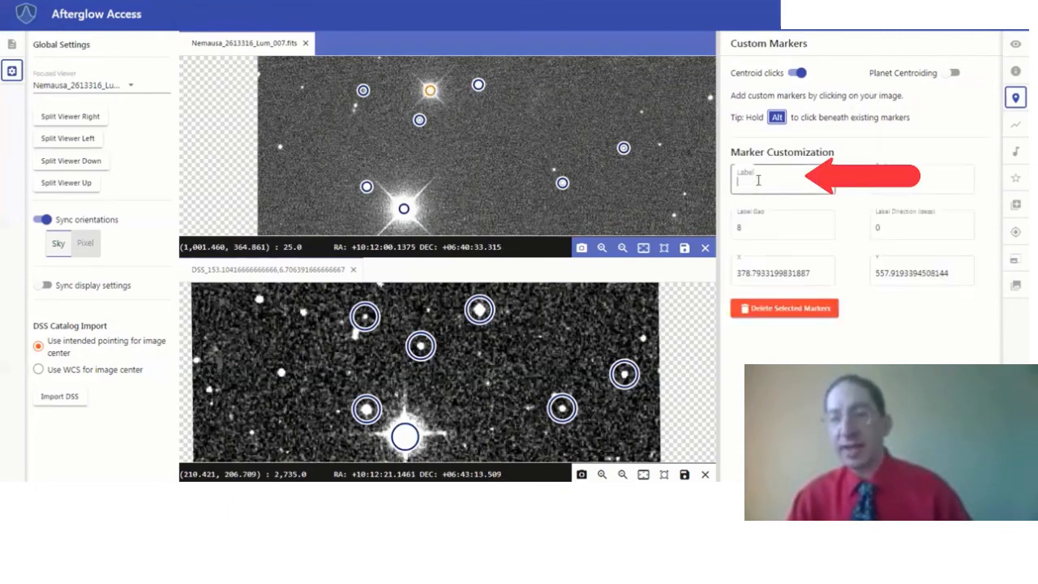
text(Asteroid)
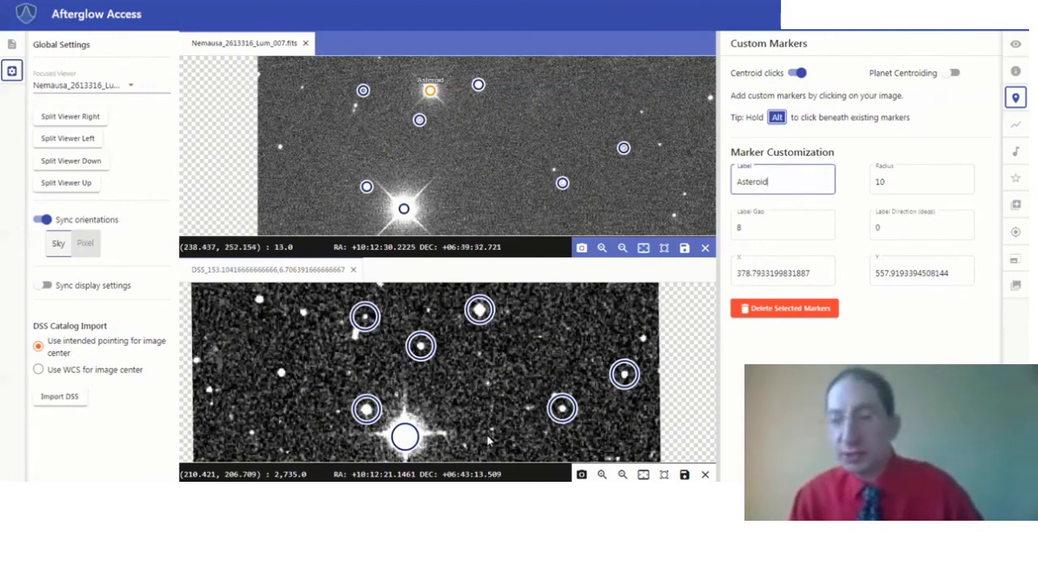
mouse_move(571, 360)
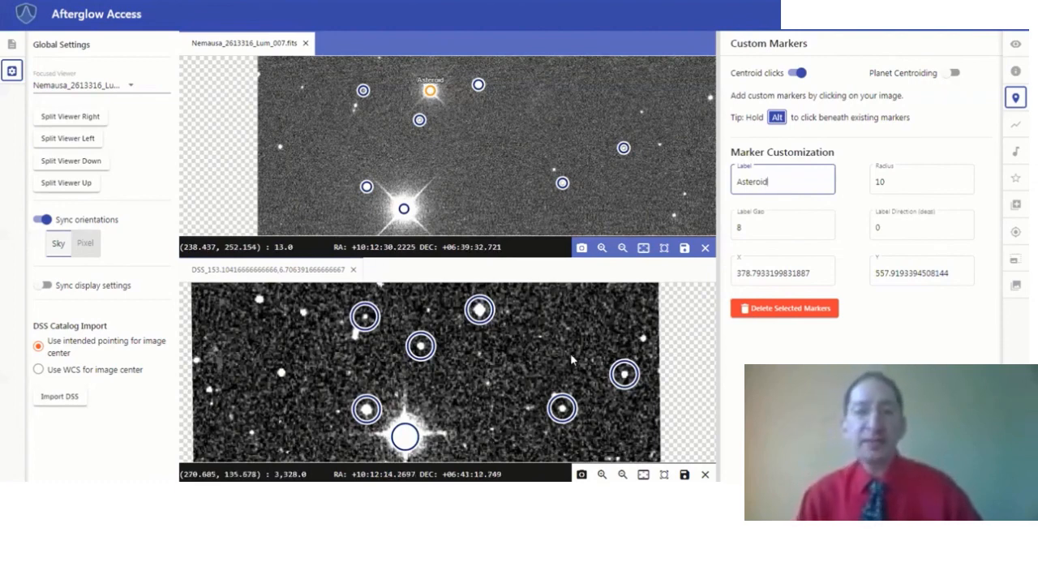